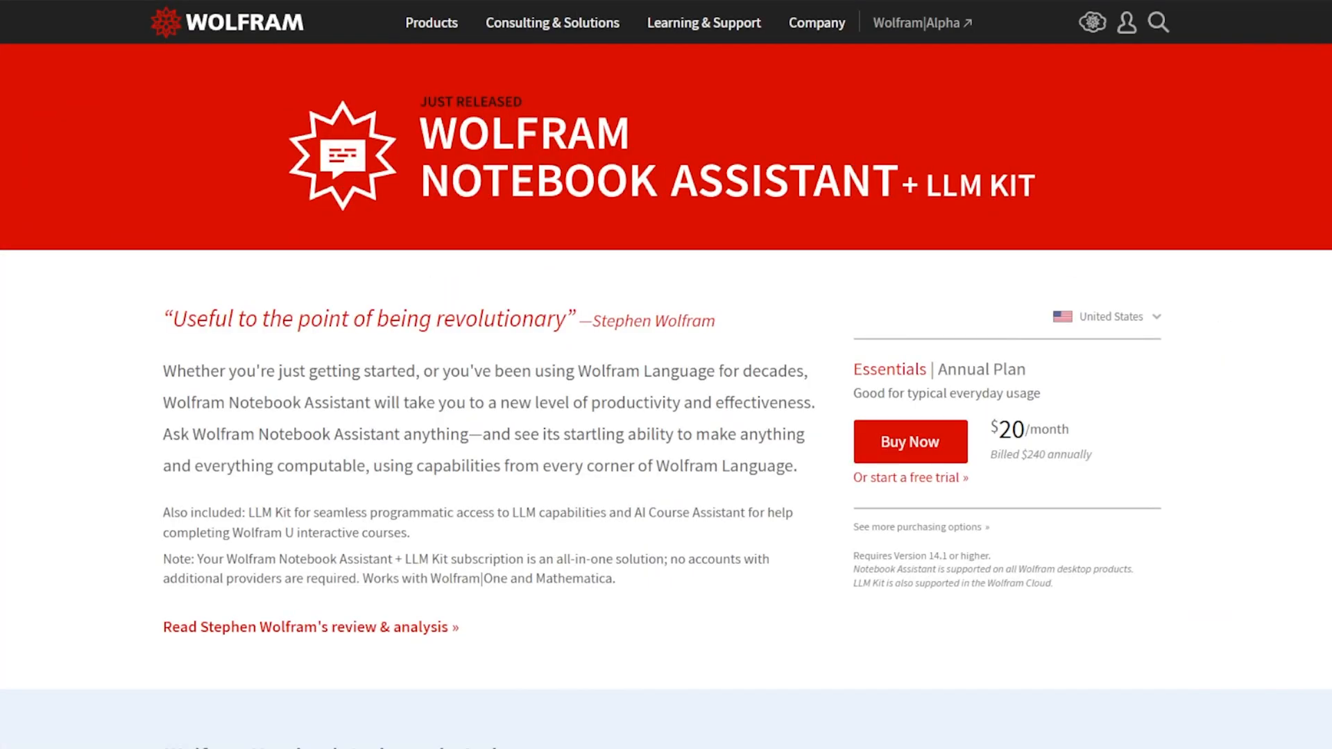
# Scroll the Notebook Assistant page past its examples to the Wolfram AI Course Assistant section.
pyautogui.scroll(-3)
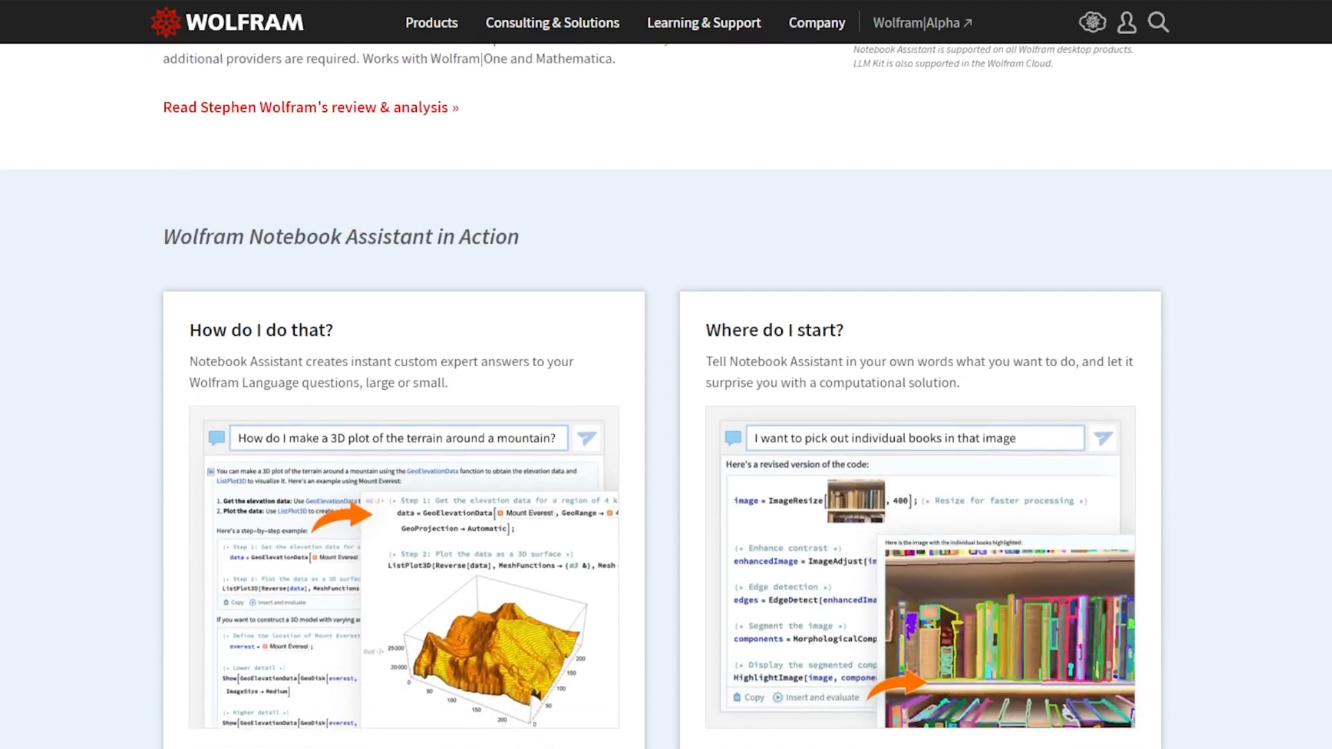
pyautogui.scroll(-3)
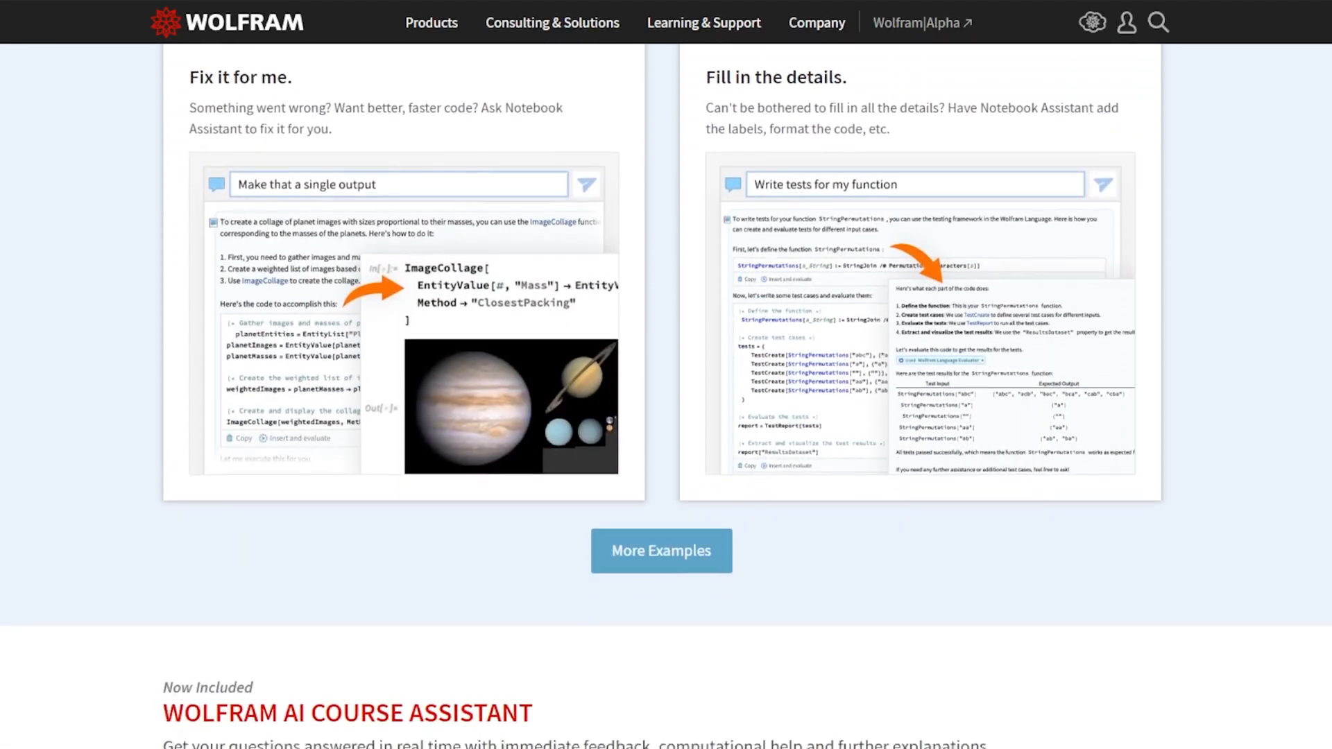
pyautogui.scroll(-3)
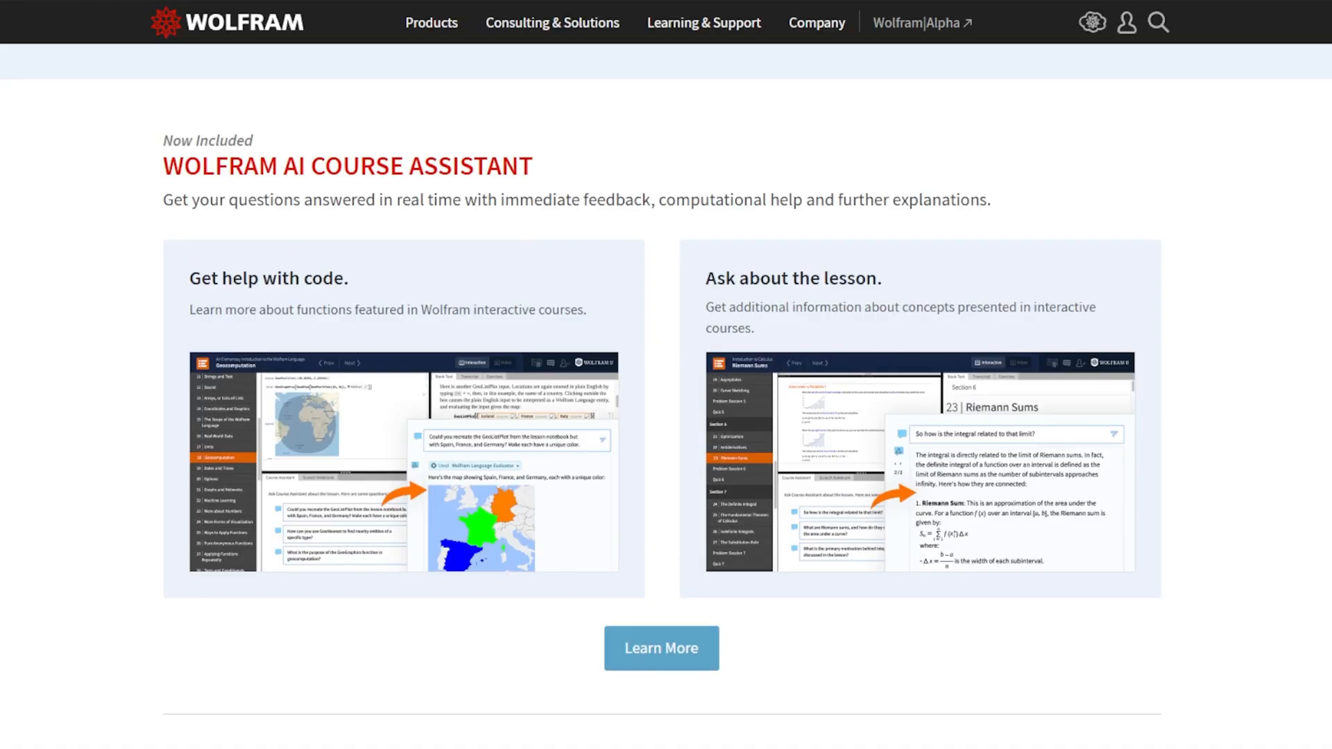
# From the Learn More catalog of Wolfram U courses, open the Introduction to Calculus course.
pyautogui.click(661, 647)
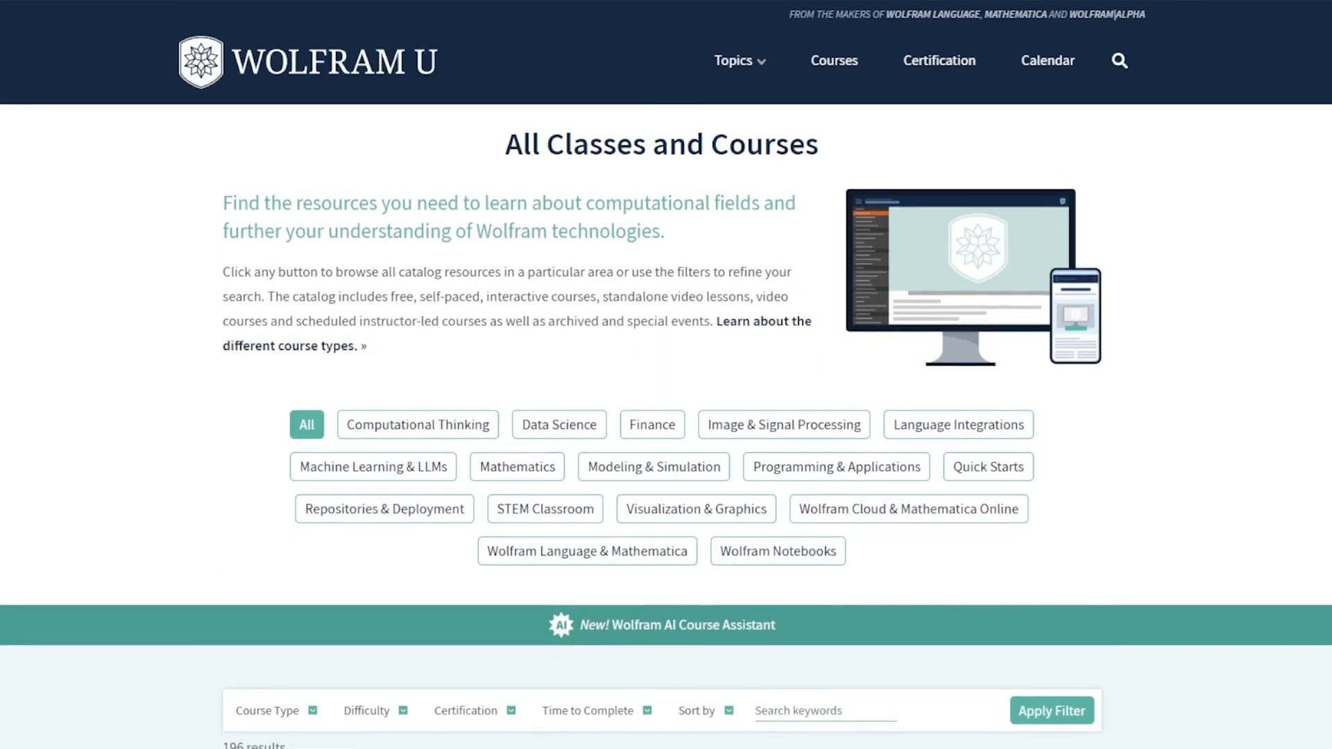
pyautogui.scroll(-3)
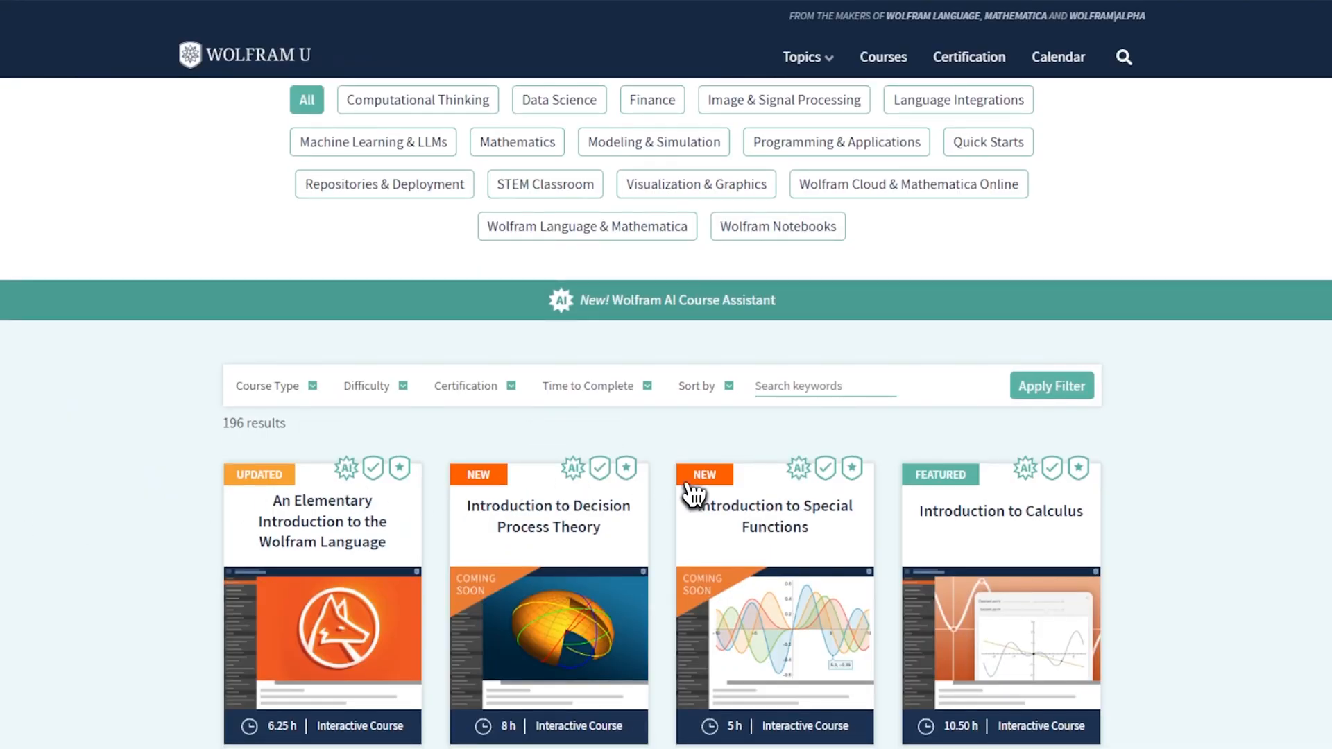
pyautogui.moveTo(1033, 492)
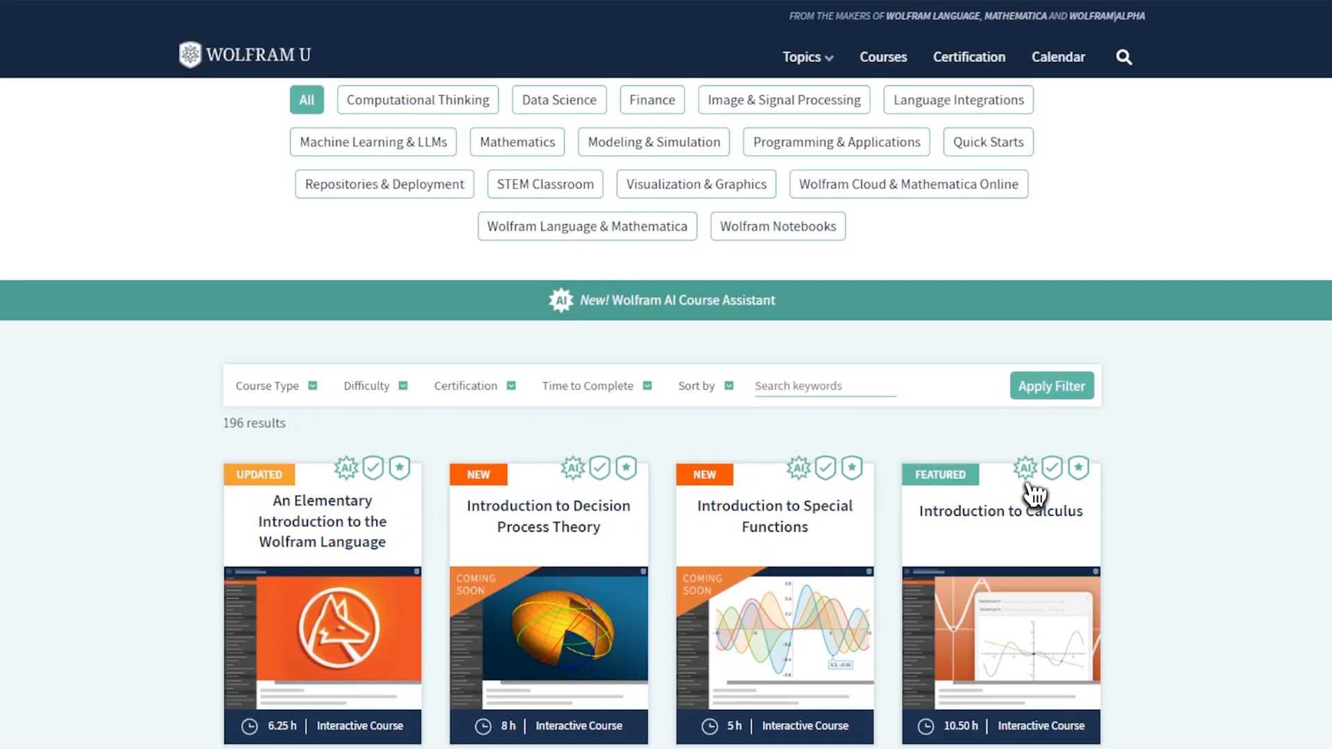
pyautogui.click(1000, 511)
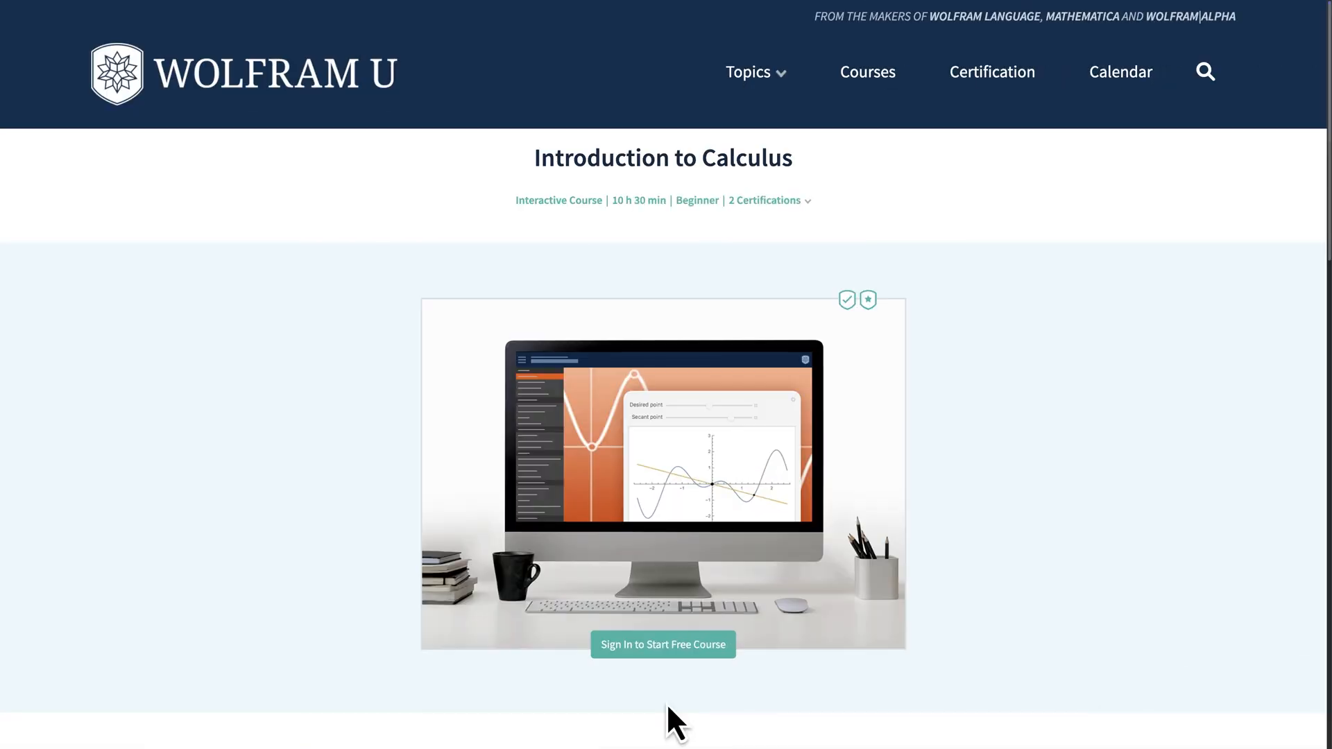
# Ask the Course Assistant about integrals and the limit of Riemann sums, requesting code examples.
pyautogui.click(663, 644)
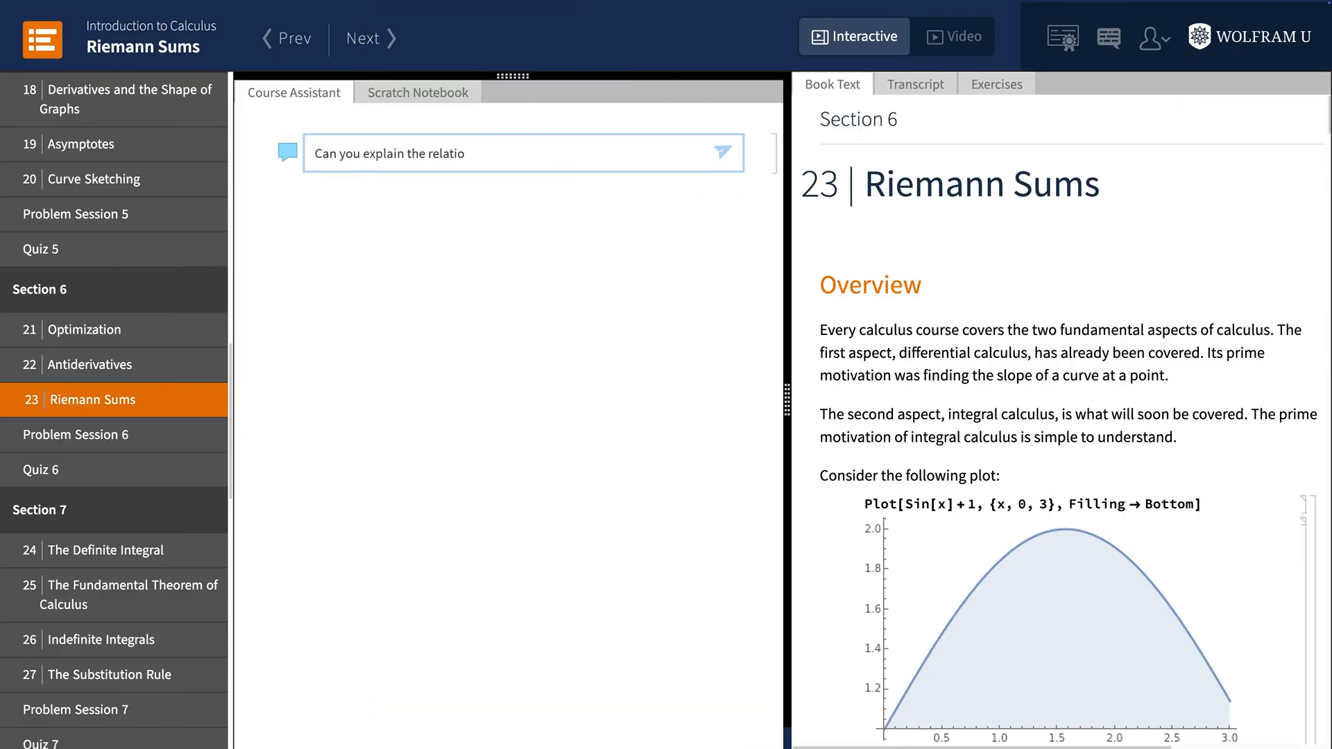
pyautogui.write('nship between integrals and the limit of Riemann Sums? Use code examples, please.')
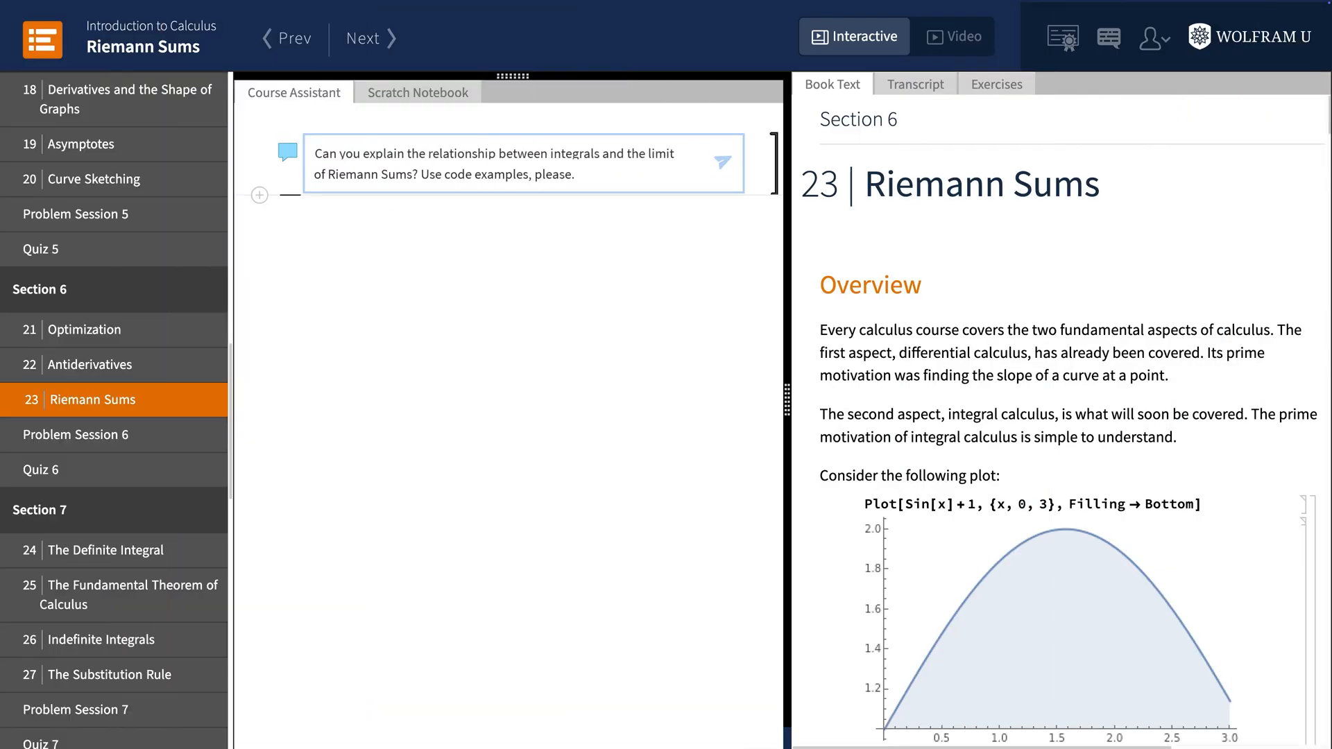
pyautogui.click(722, 159)
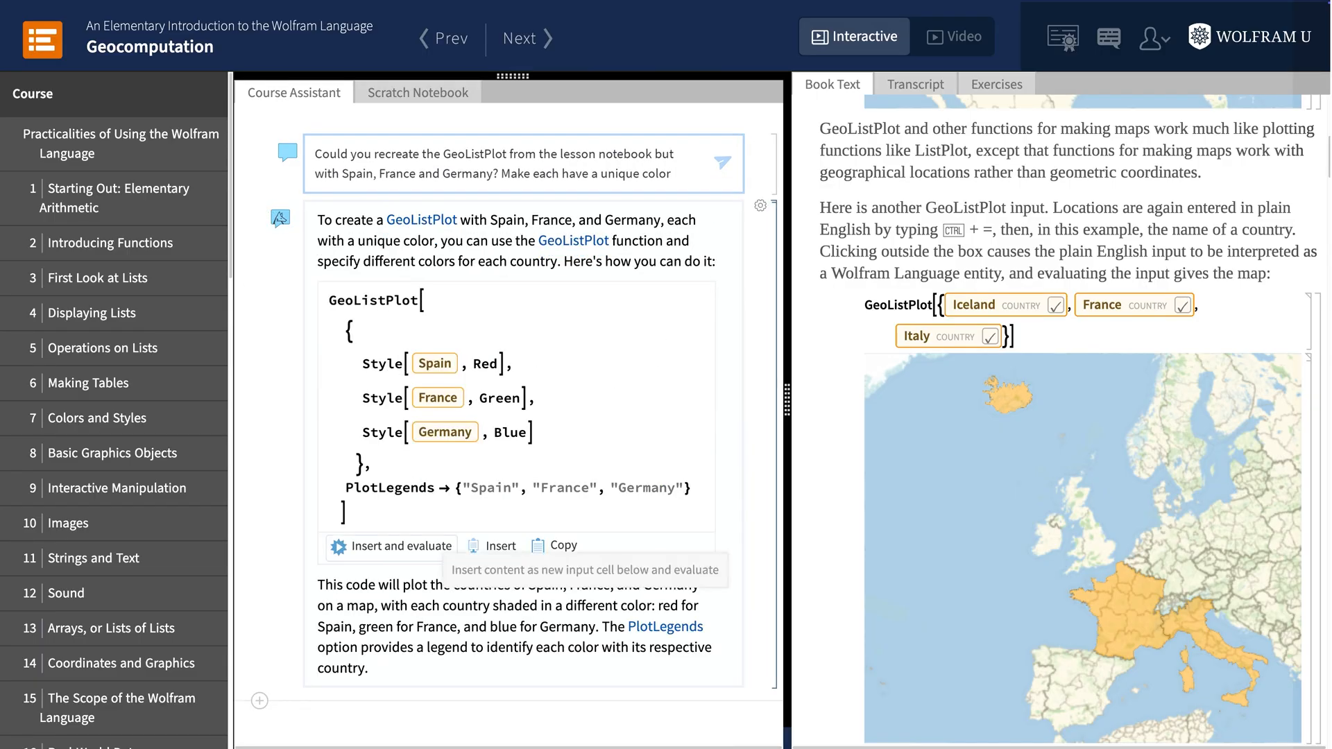
# Insert and evaluate the GeoListPlot code mapping Spain red, France green and Germany blue.
pyautogui.click(391, 545)
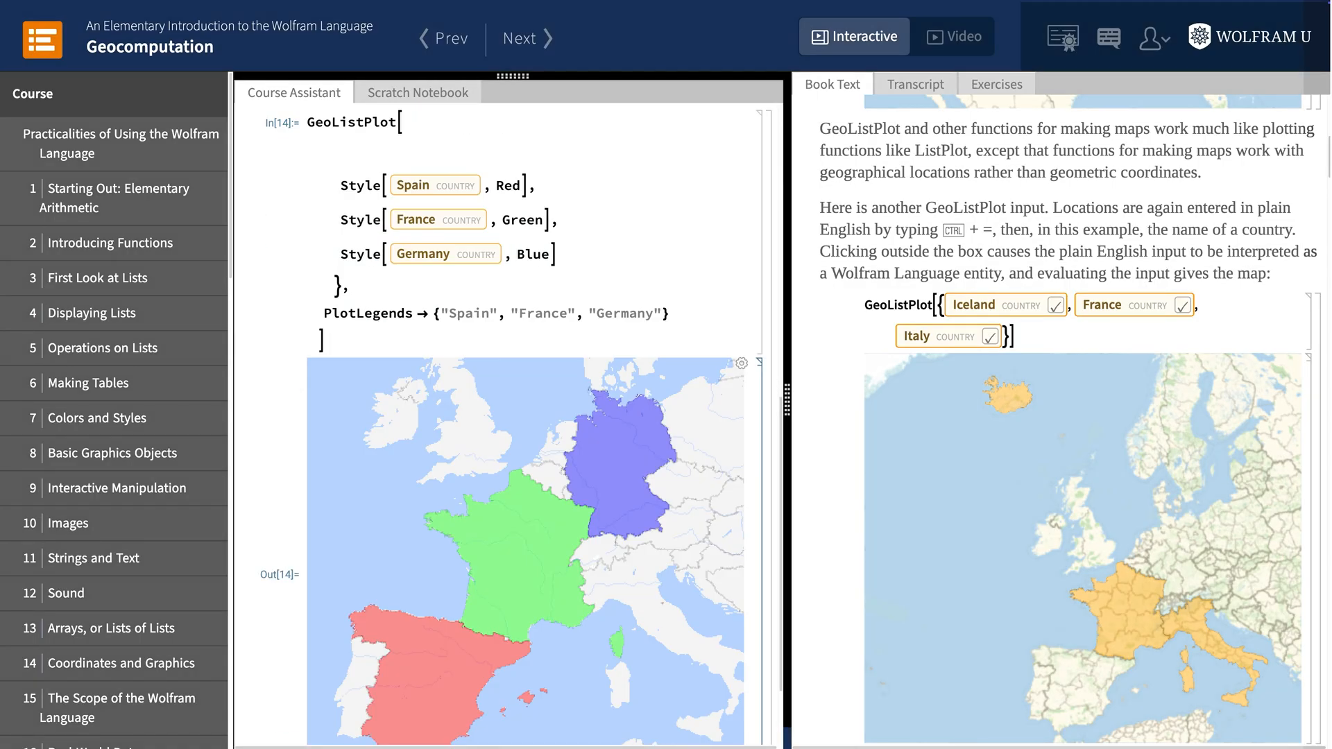